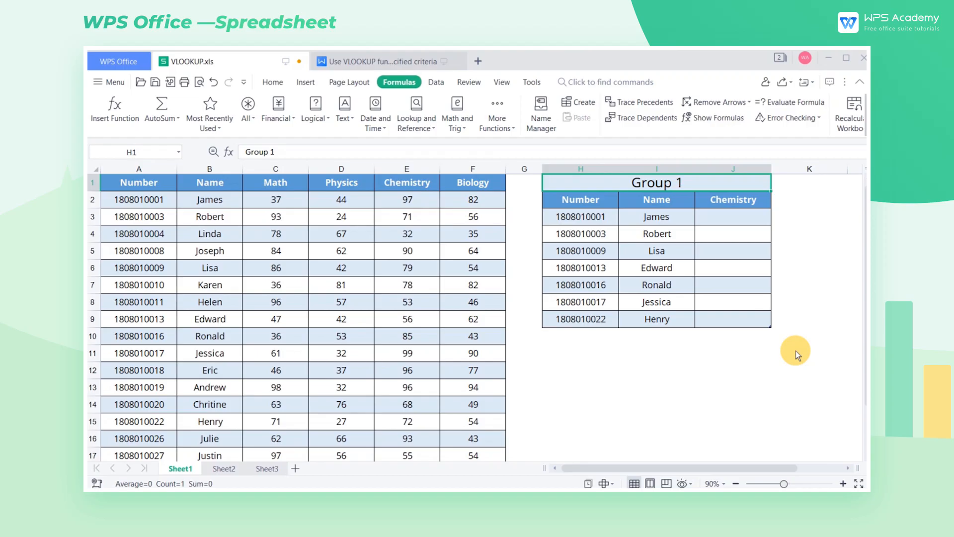
mouse_move(688, 224)
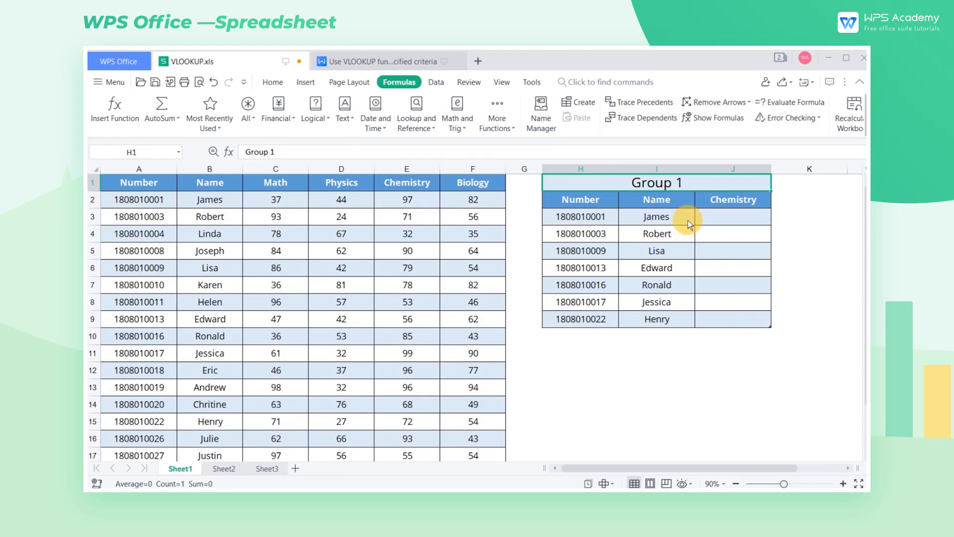
Insert an empty VLOOKUP function from Lookup and Reference into James's Chemistry cell J3.
left_click(209, 199)
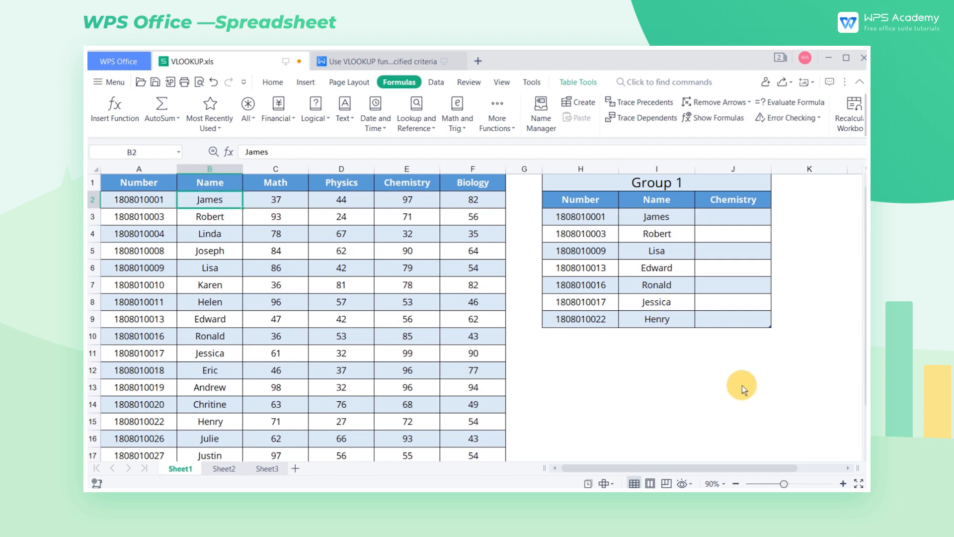
mouse_move(797, 407)
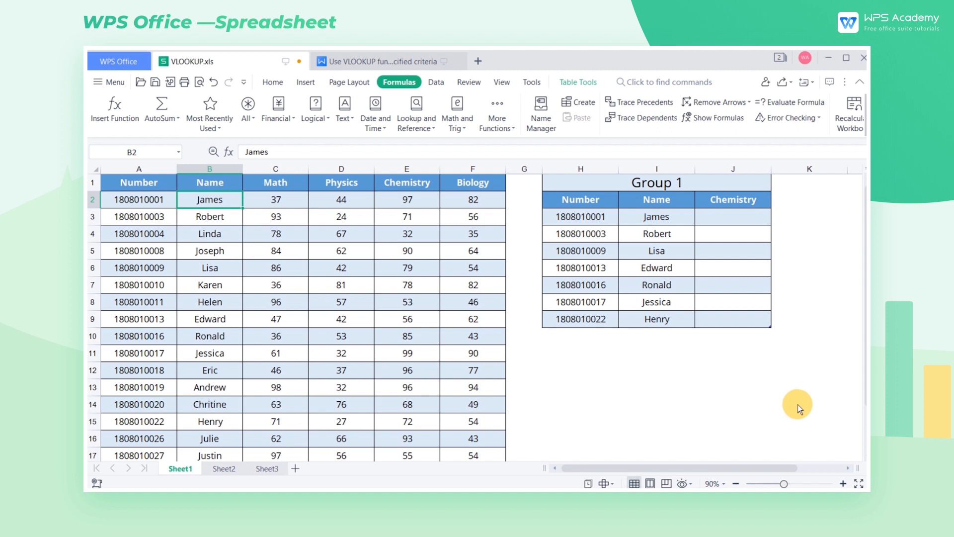
left_click(732, 216)
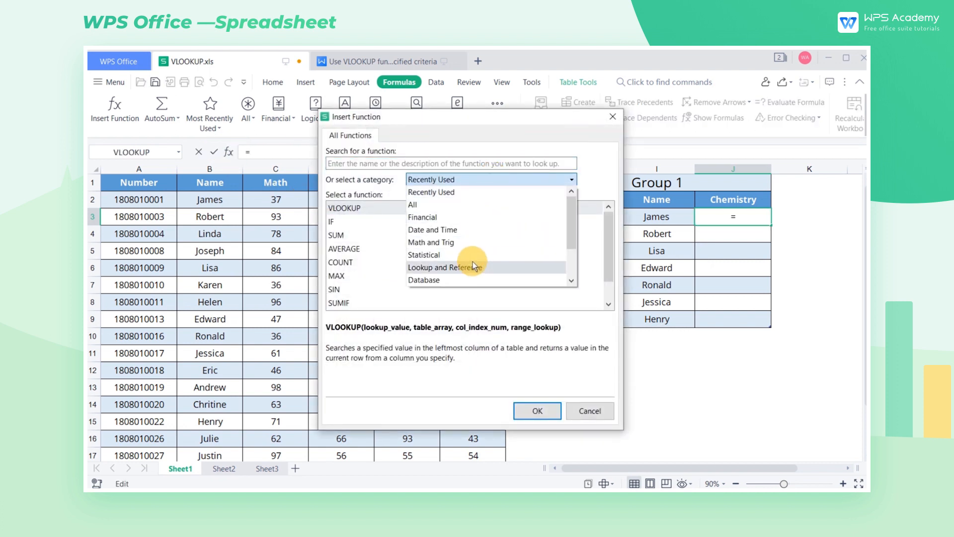
left_click(445, 266)
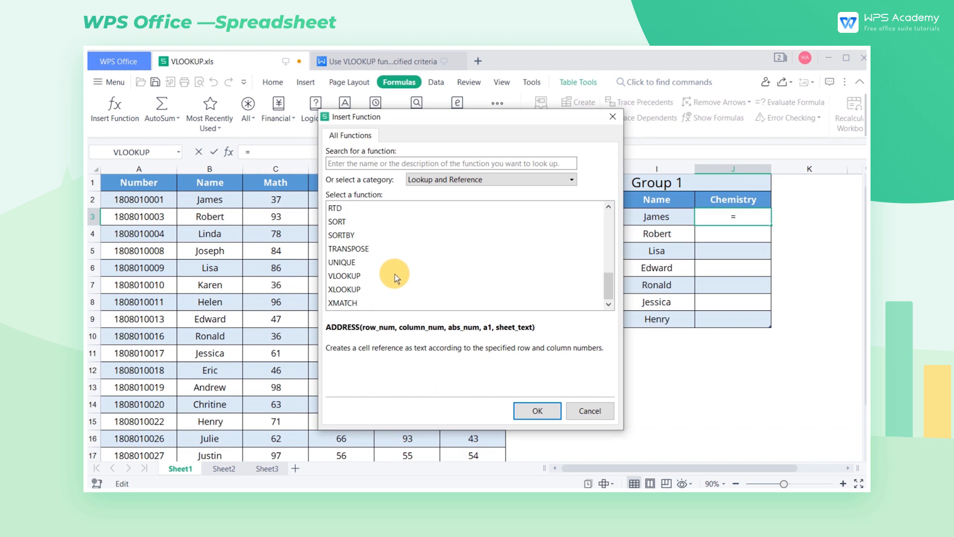
left_click(343, 276)
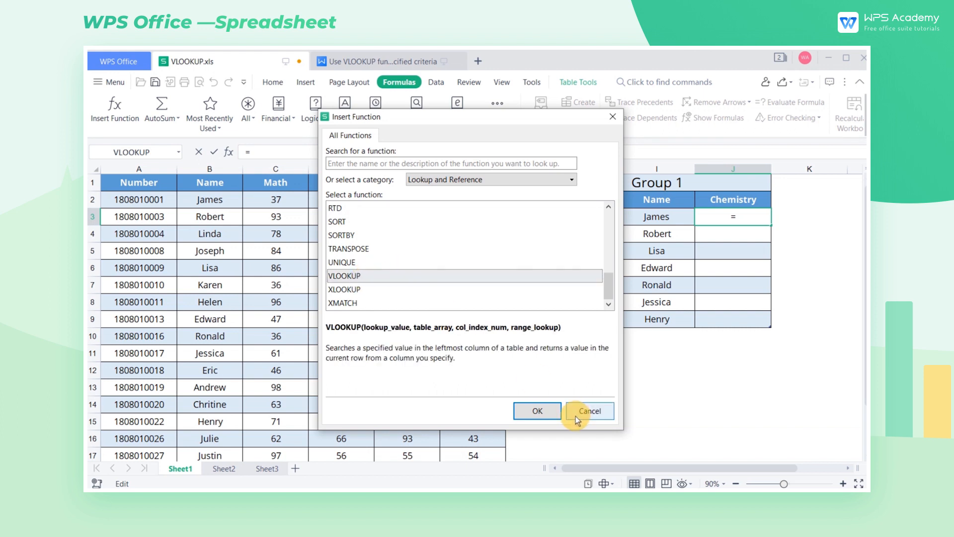
left_click(536, 410)
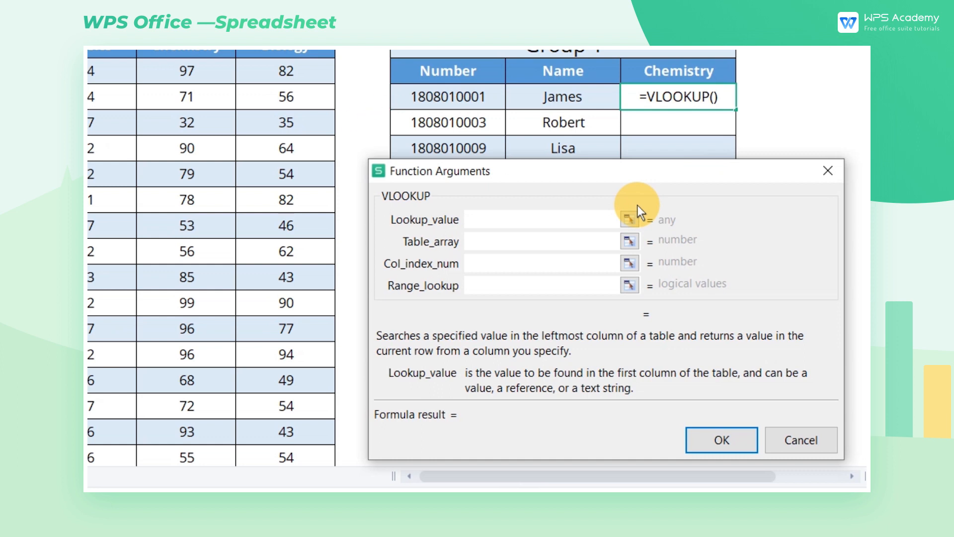
Set the VLOOKUP lookup value to H3 and the table array to absolute $A$2:$F$19.
left_click(629, 219)
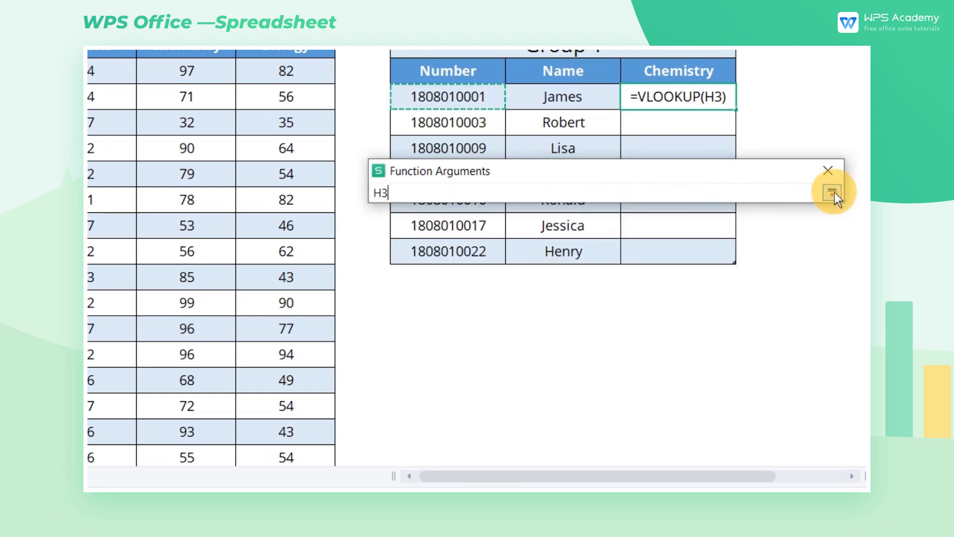
left_click(834, 191)
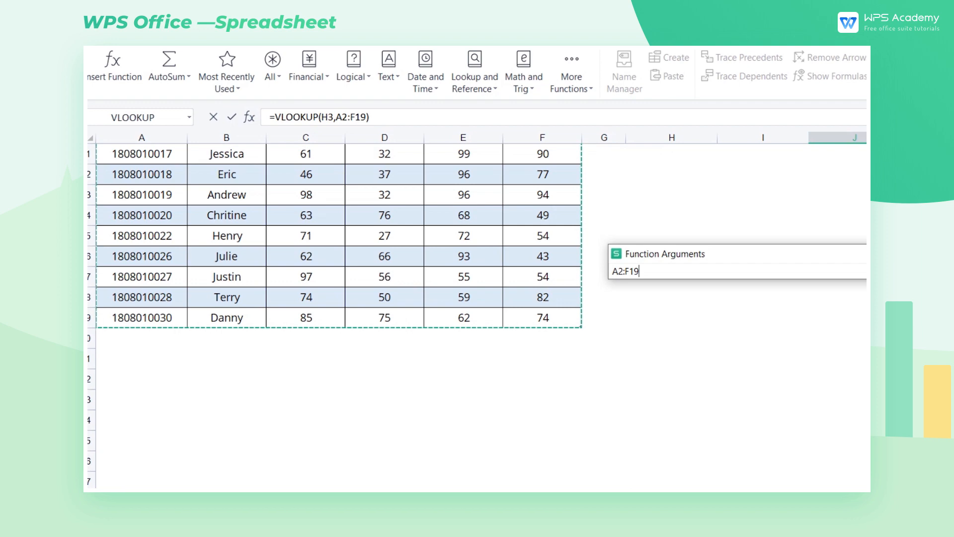
key("f4")
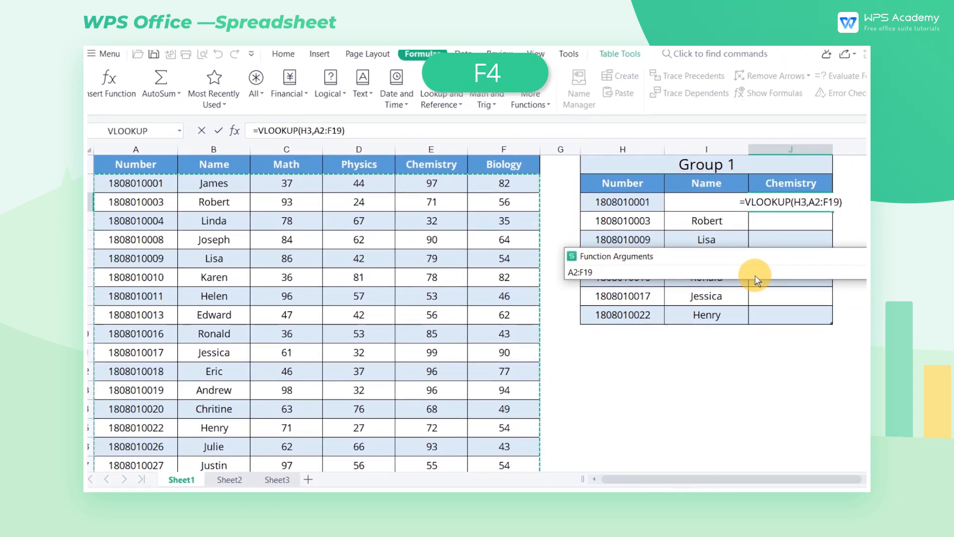
key("F4")
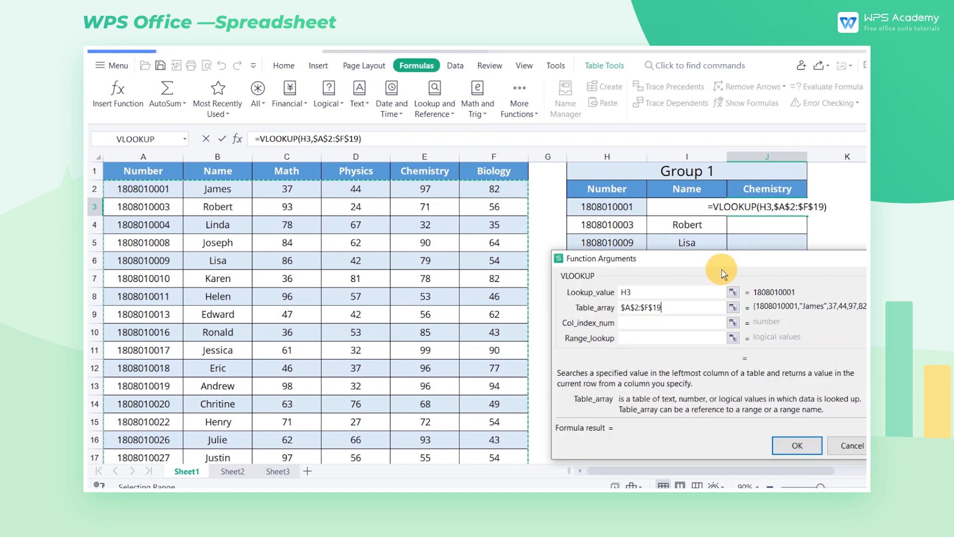
Finish the VLOOKUP with column index 5 and range lookup 0, returning Chemistry scores.
left_click(670, 322)
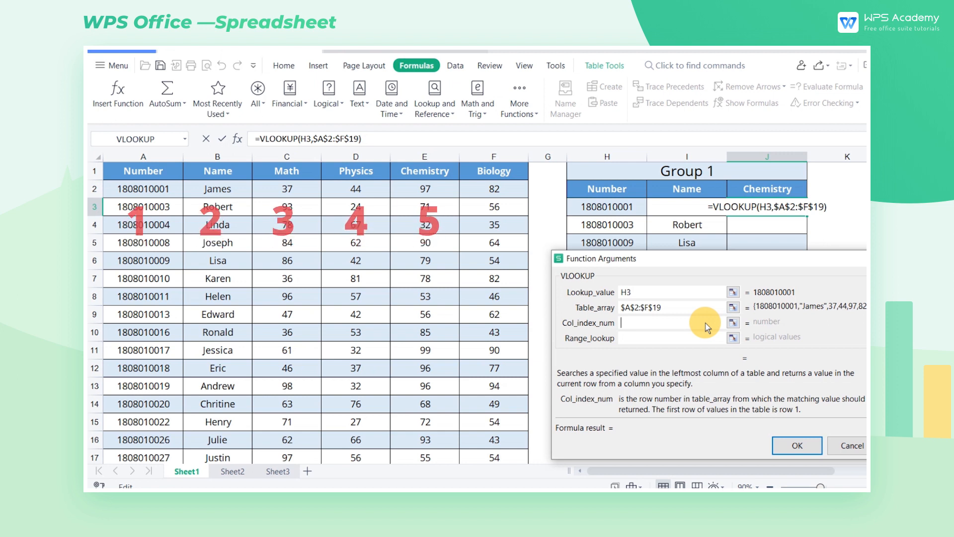
type("5")
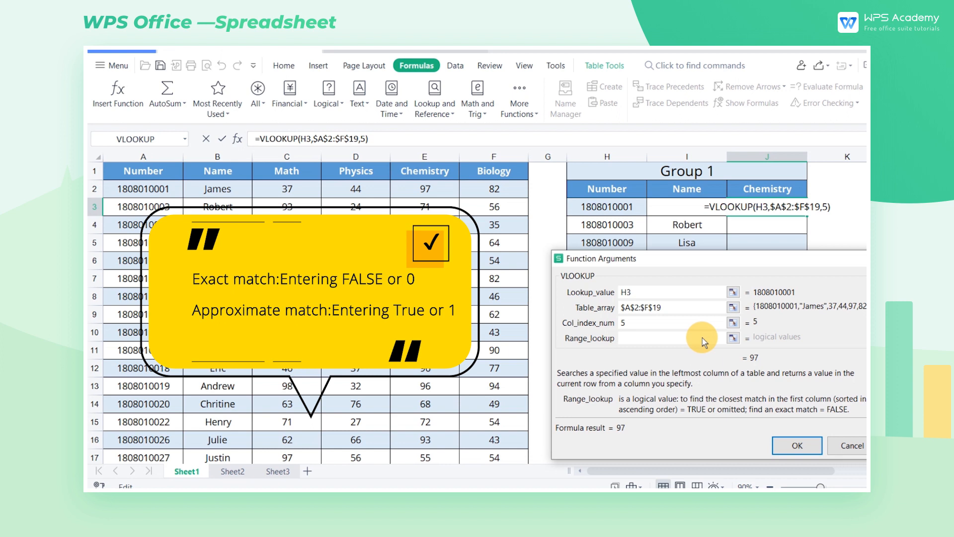
left_click(642, 338)
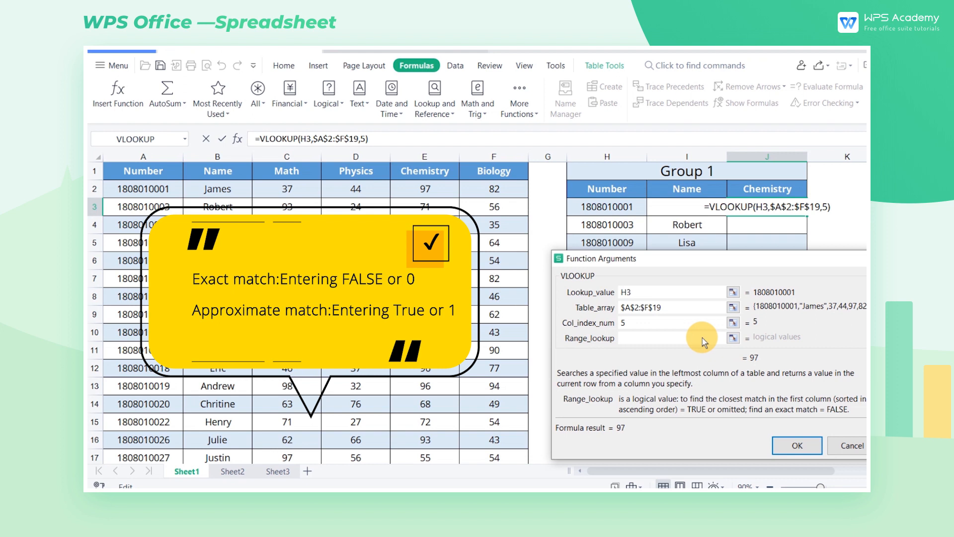
type("0")
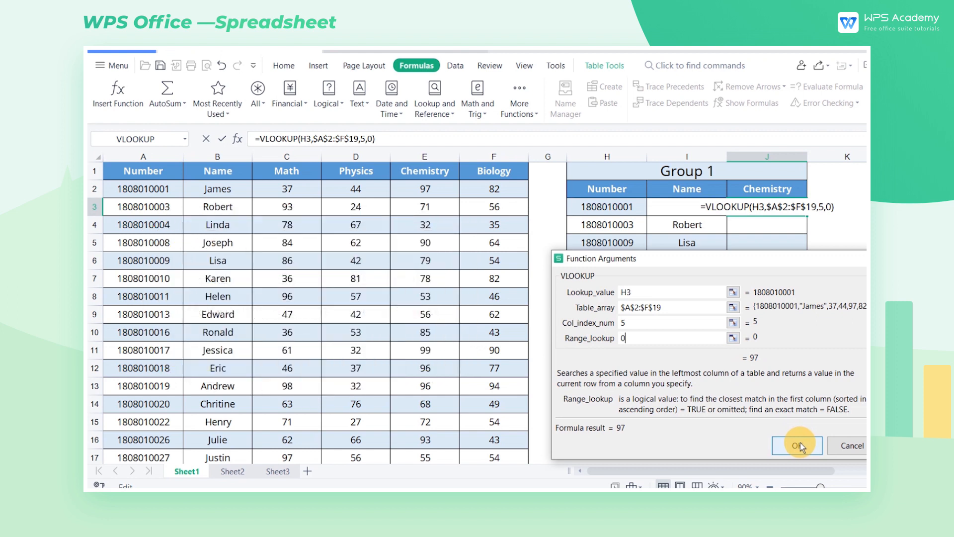
left_click(797, 445)
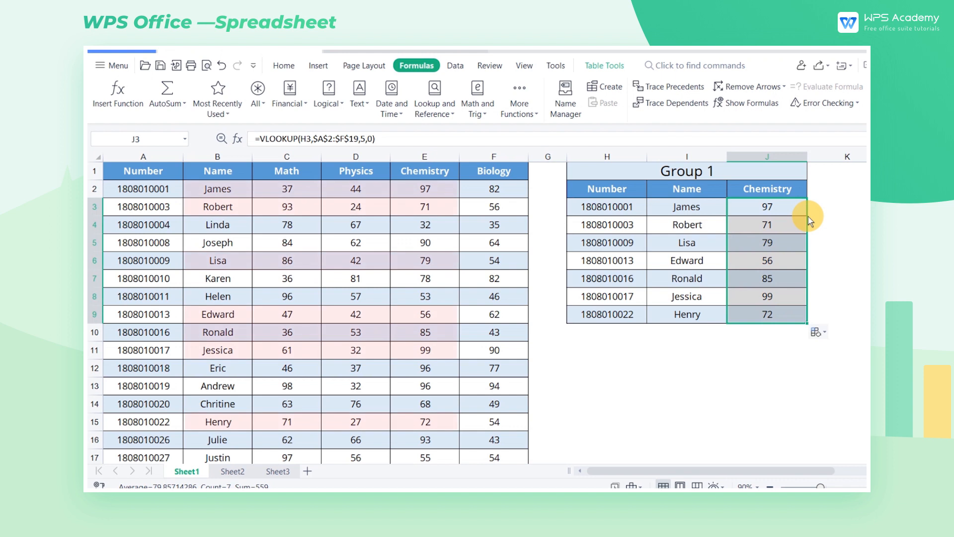
Enter =VLOOKUP(I3,$A$2:$F$19,1,0) for the Group 1 Number column, returning #N/A.
left_click(846, 206)
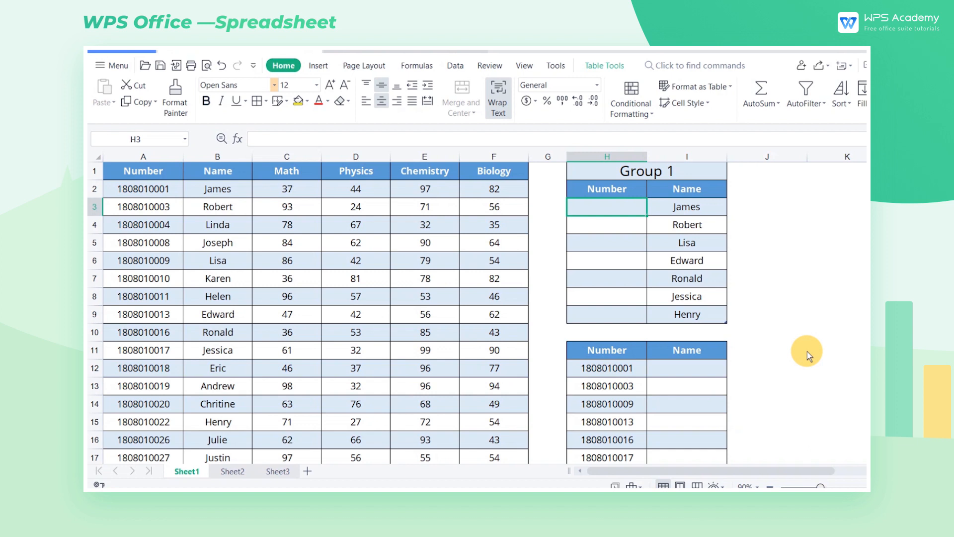
mouse_move(624, 218)
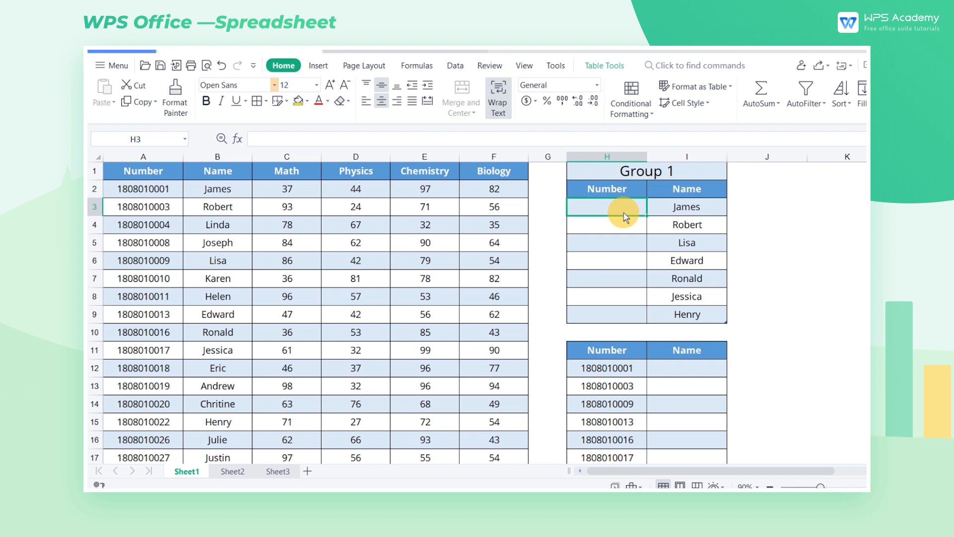
type("=vloo")
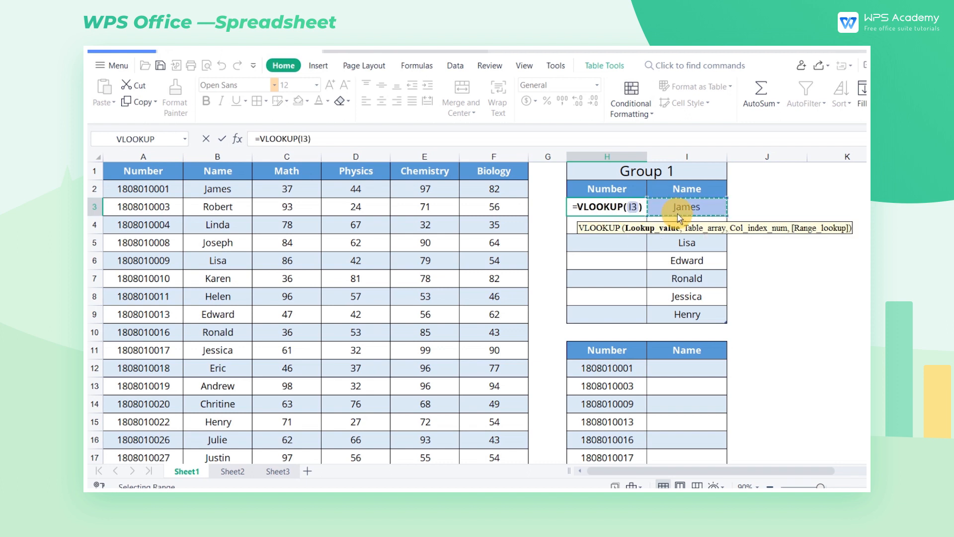
left_click(145, 188)
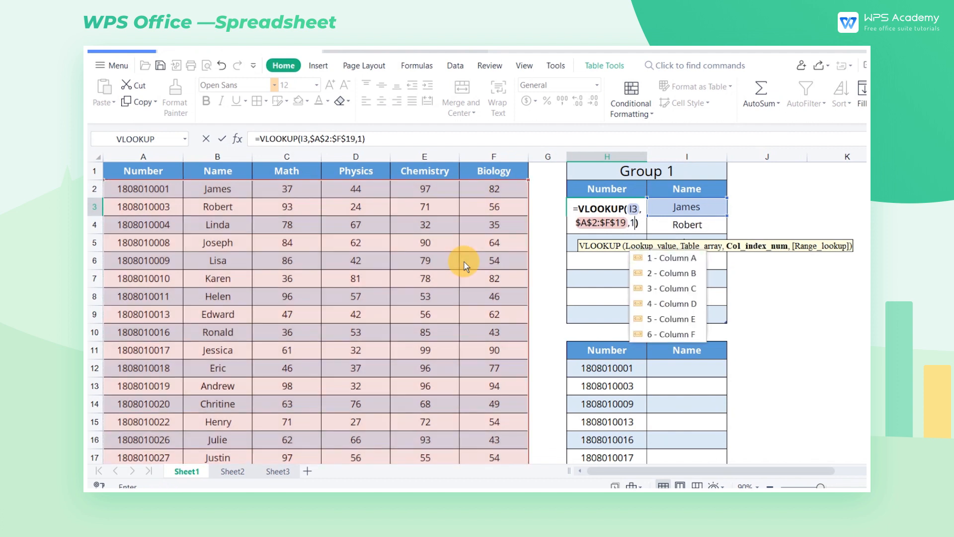
key("Return")
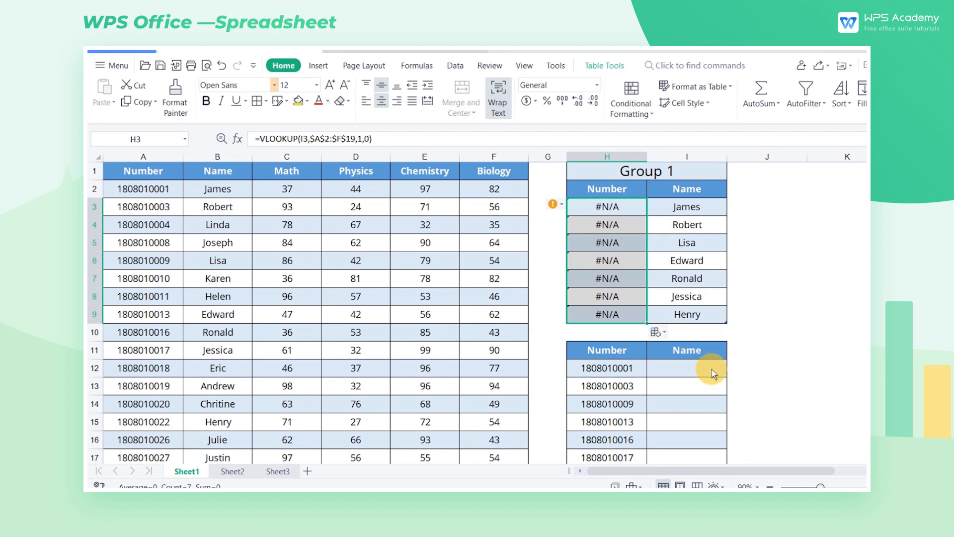
left_click(686, 367)
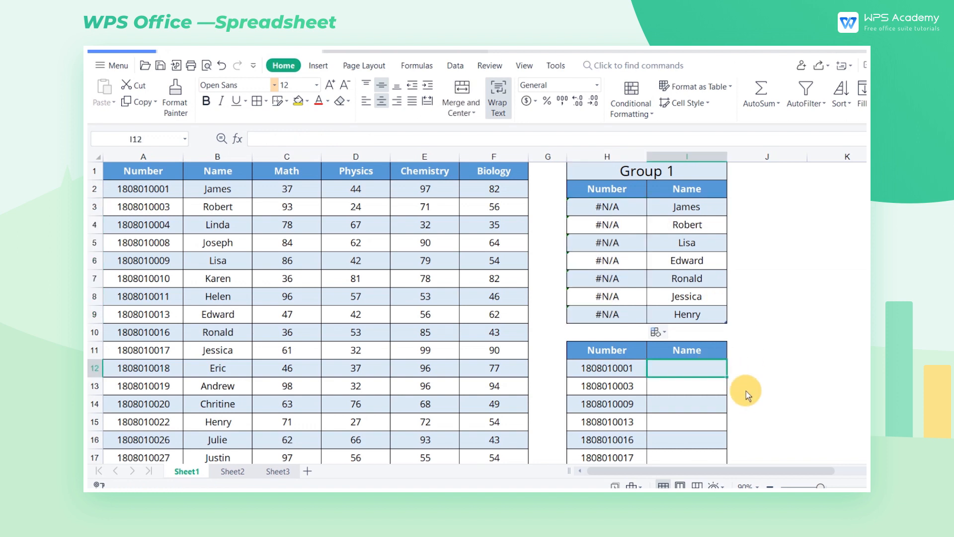
Look up names from H12 with VLOOKUP column 2, giving James through Henry.
type("=VLOOKUP()")
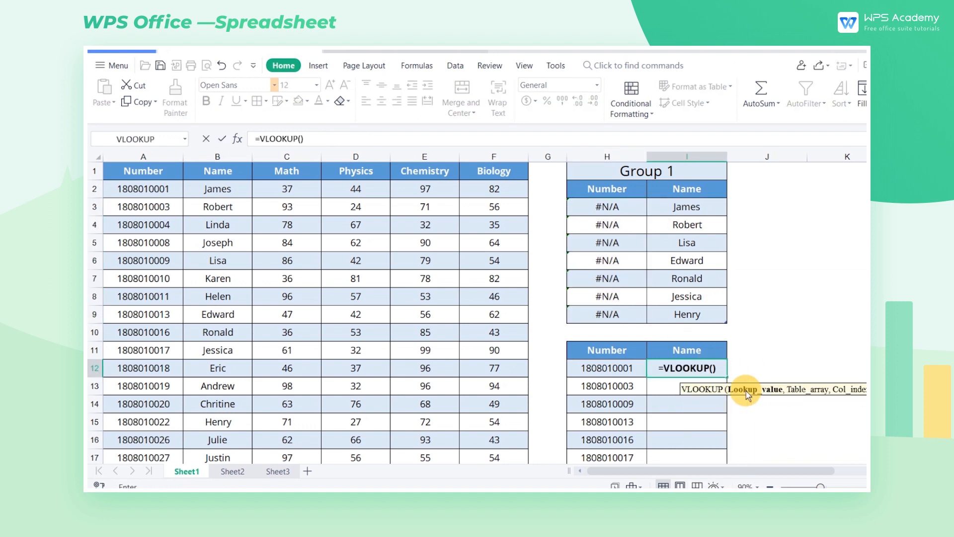
left_click(607, 368)
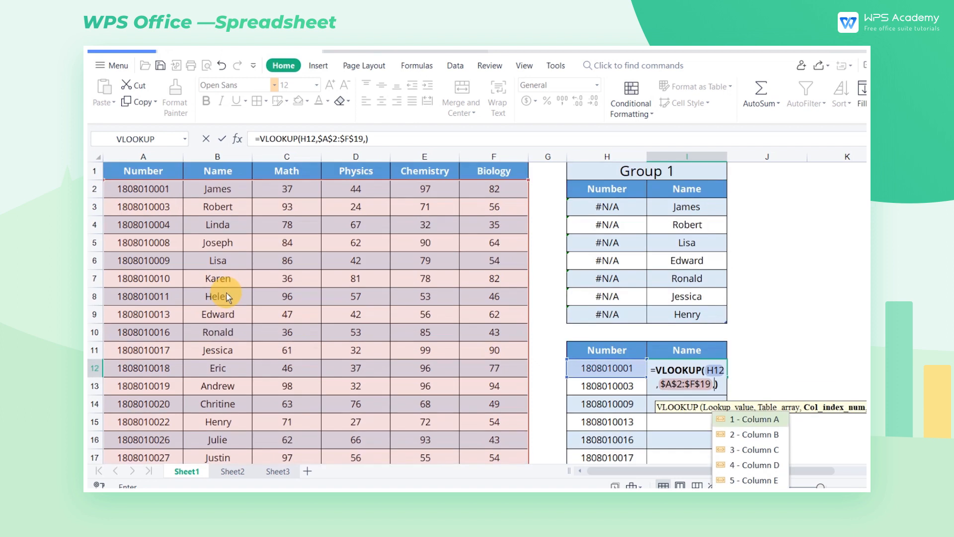
type("2,0")
key("Return")
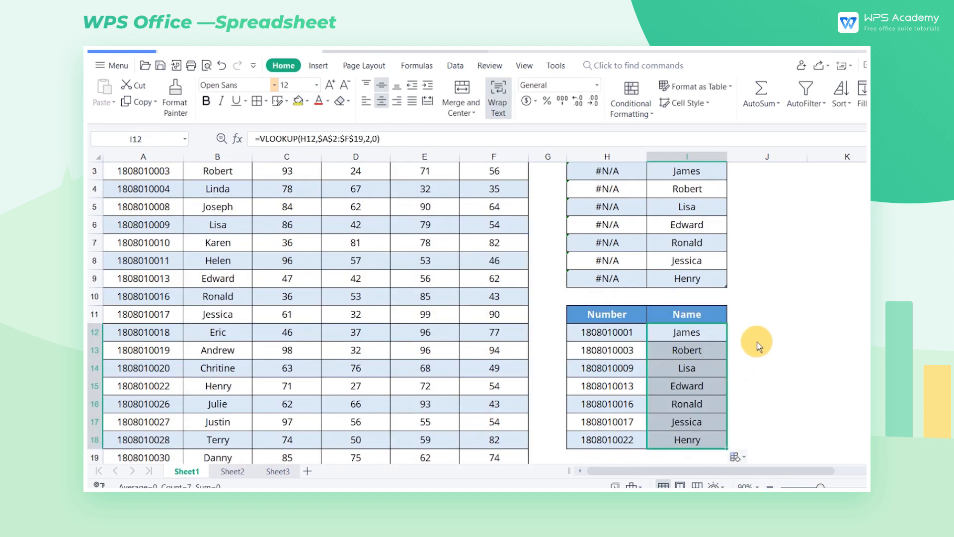
left_click(232, 471)
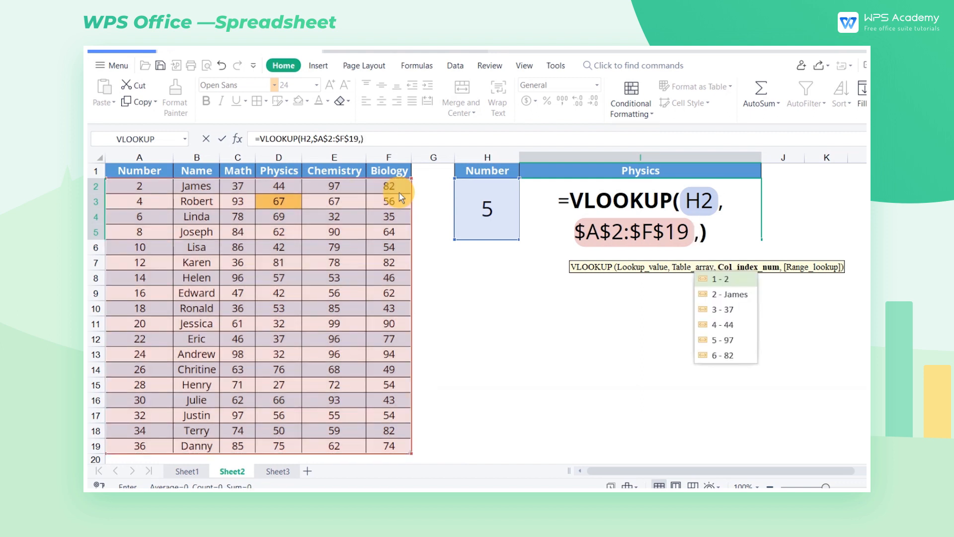
Enter Sheet2's Physics VLOOKUP on column 4, then set match type 1 to return 67.
type("4,")
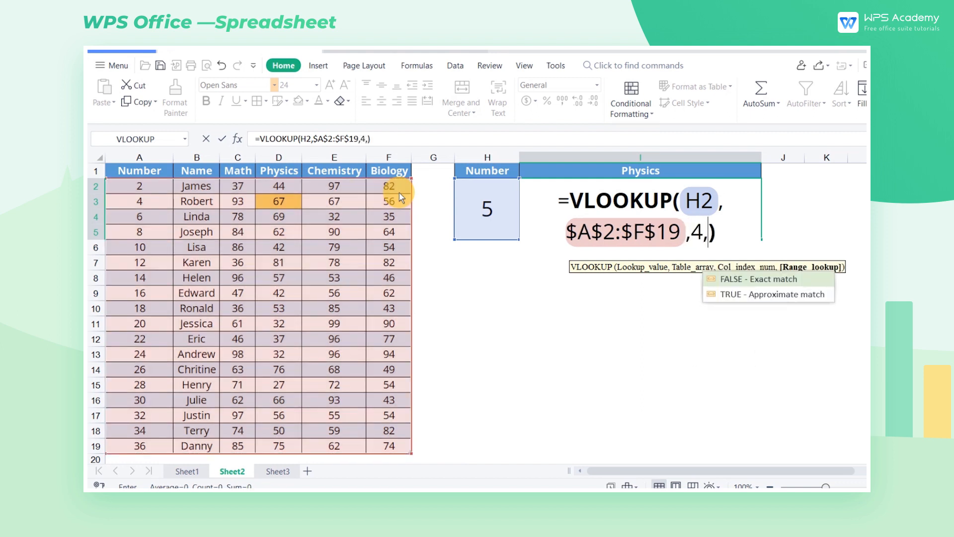
key("Return")
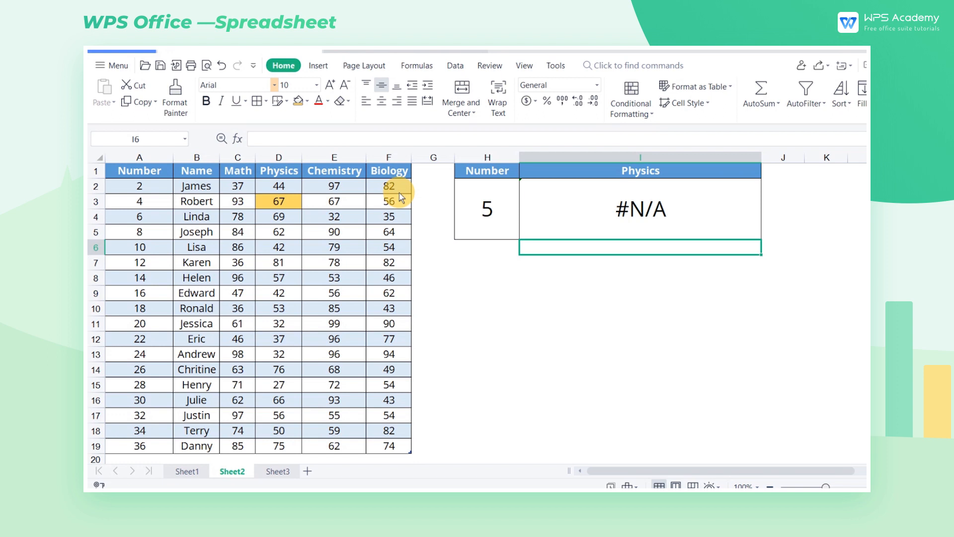
mouse_move(576, 188)
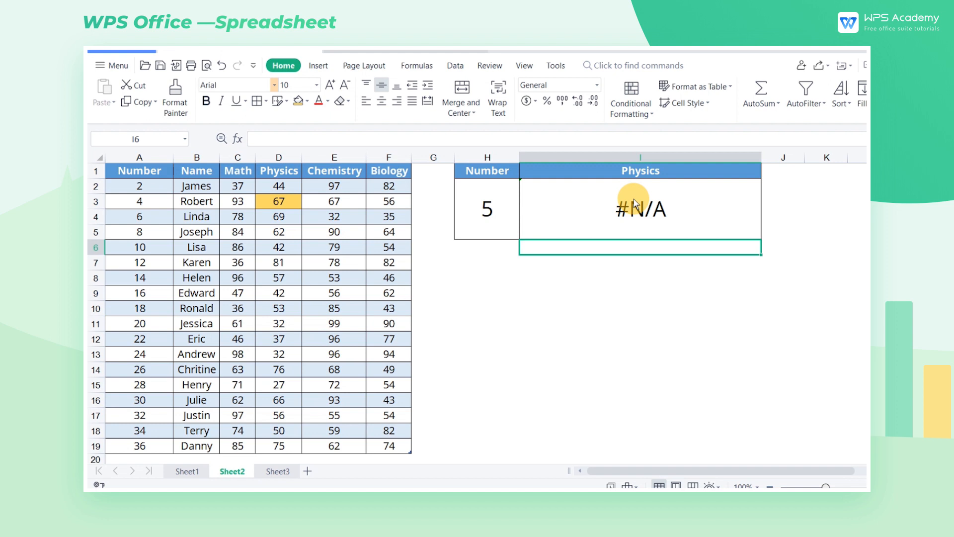
left_click(639, 206)
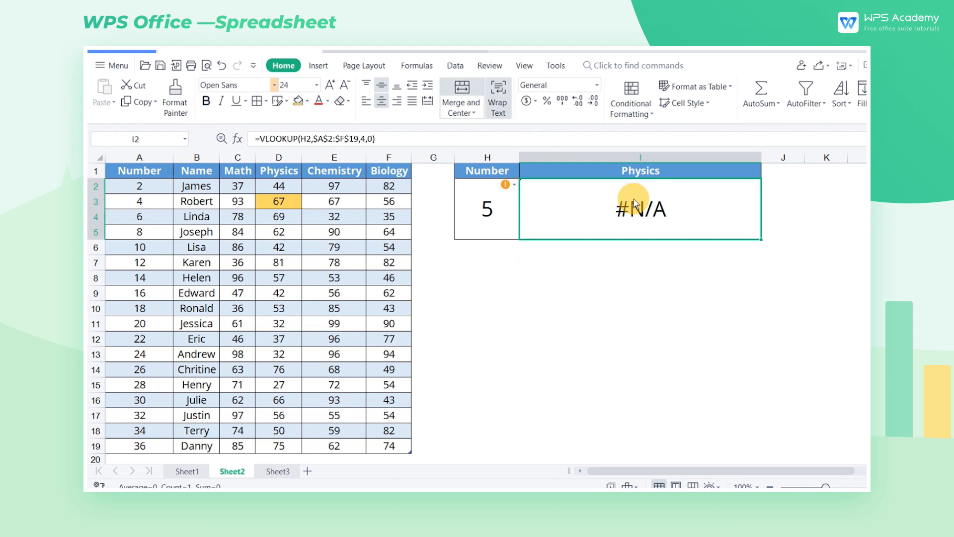
double_click(639, 207)
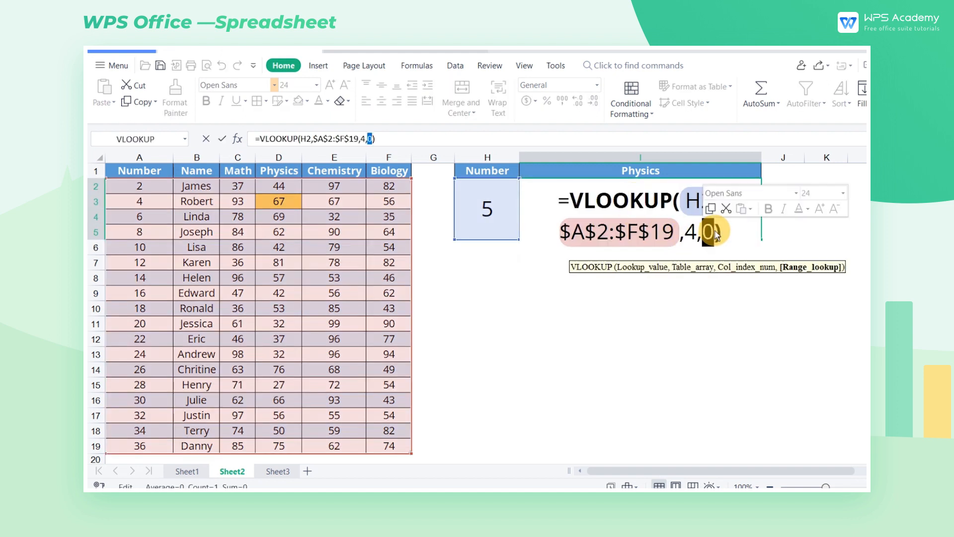
type("1")
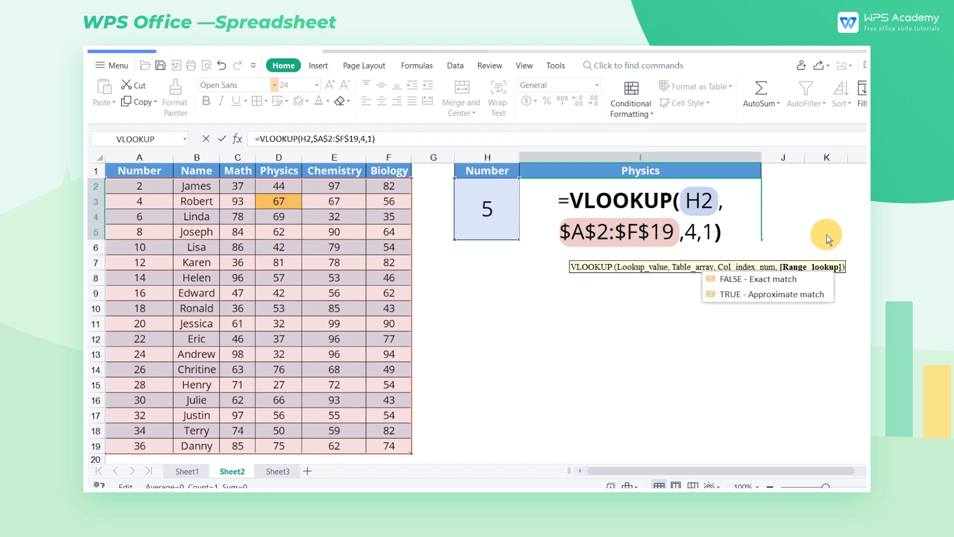
key("Return")
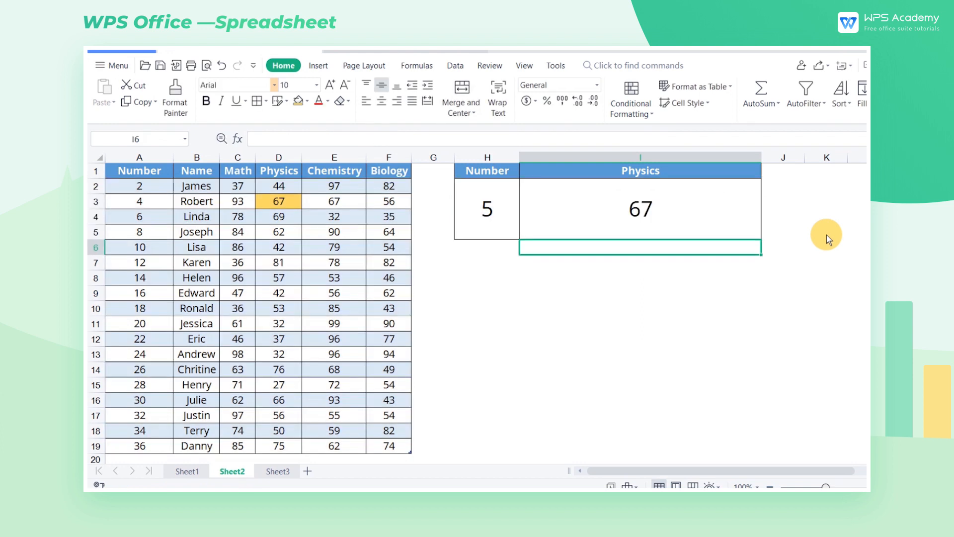